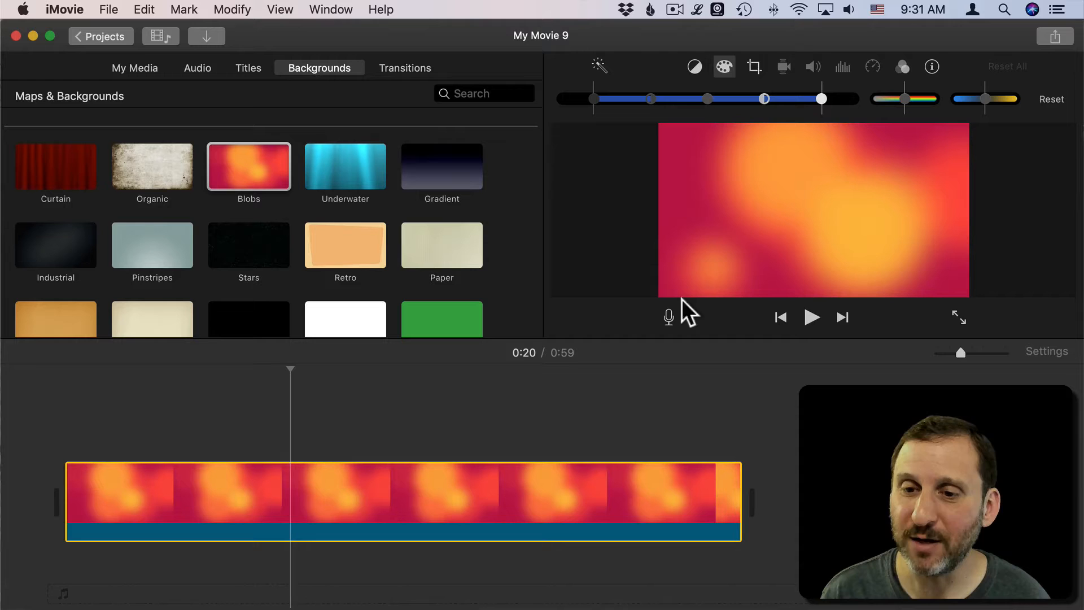
mouse_move(767, 197)
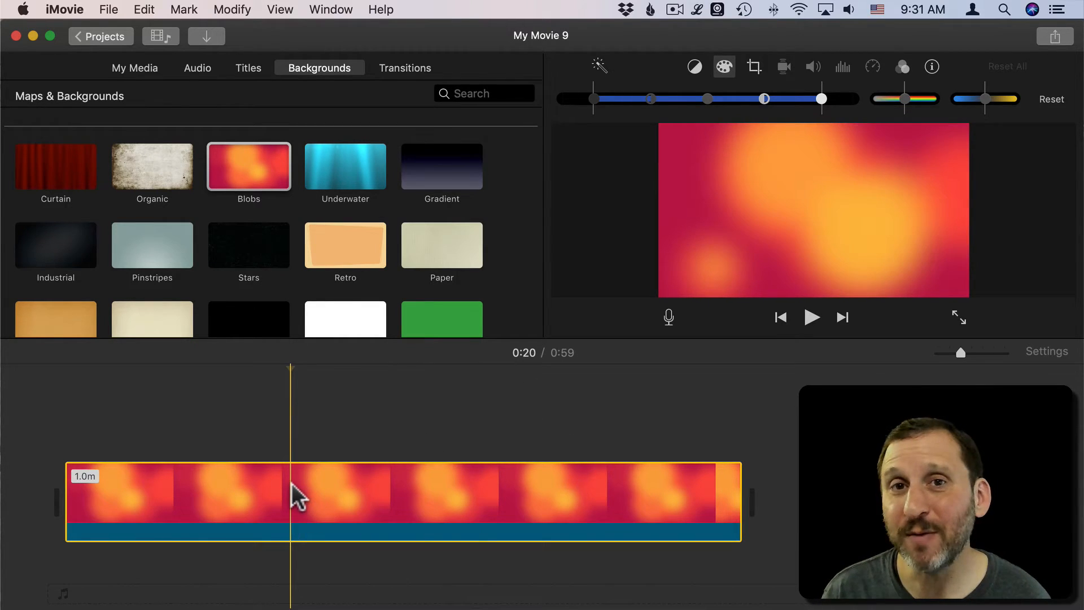
mouse_move(885, 107)
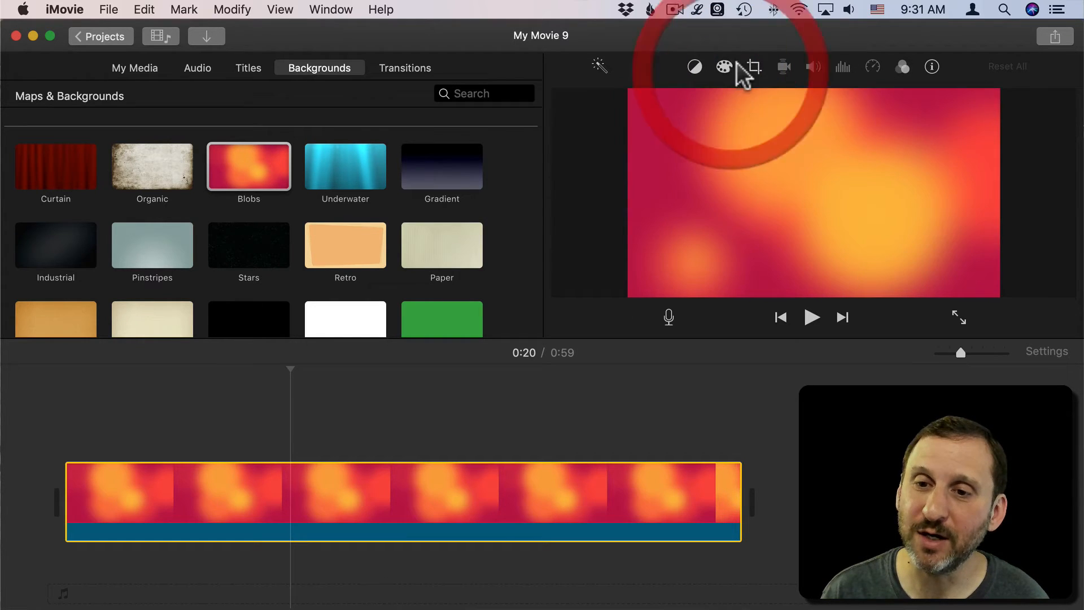
Step: Show the colour correction adjustments for the Blobs clip
left_click(724, 67)
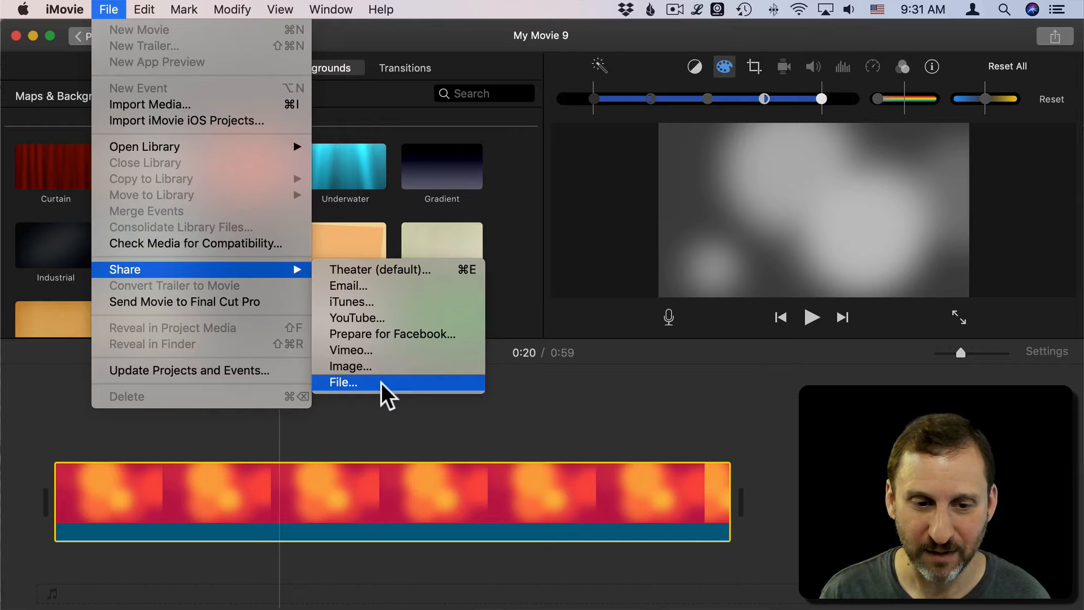
Step: Export to file at 1080p with Better Quality compression, then continue to saving
left_click(342, 382)
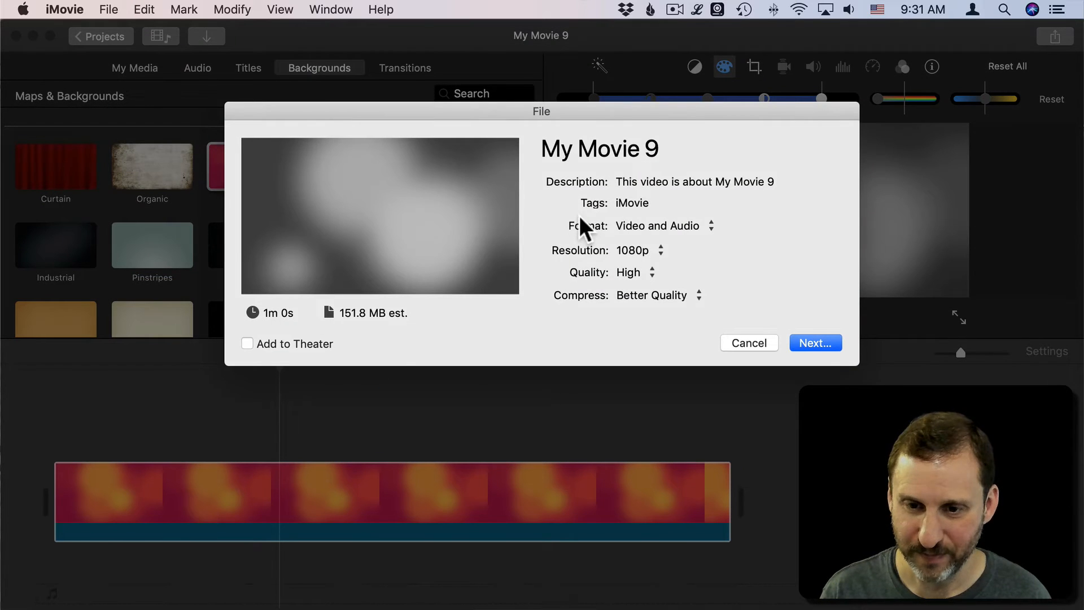
left_click(640, 250)
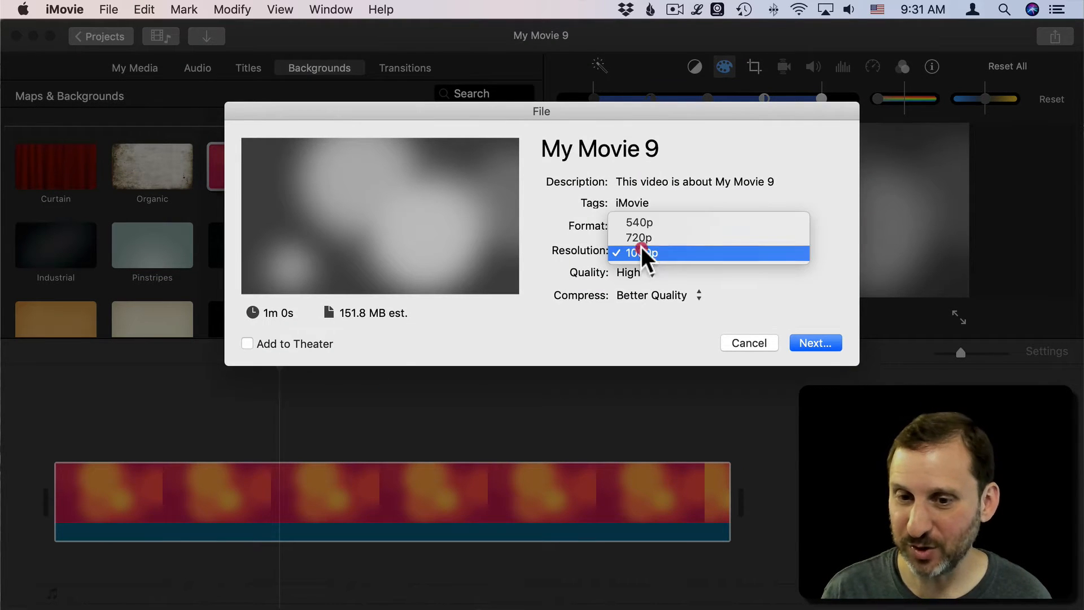
left_click(639, 253)
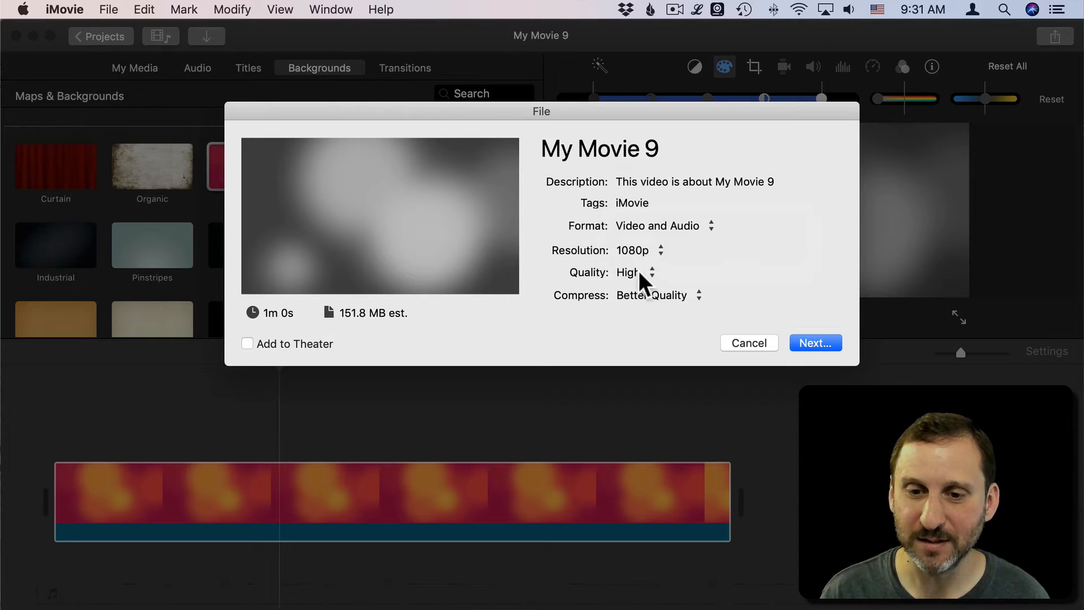
left_click(634, 272)
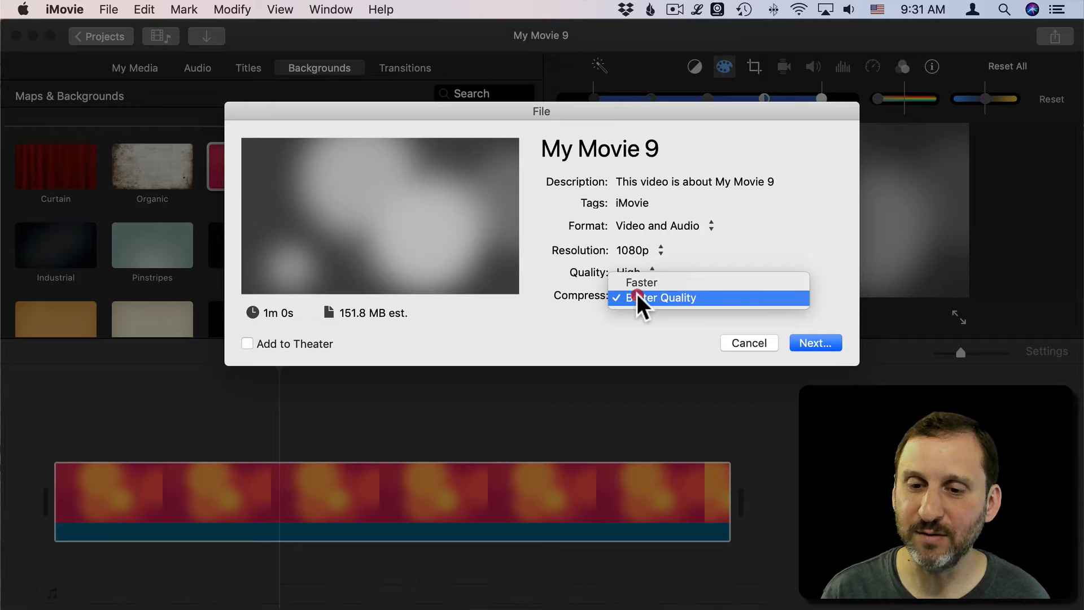
left_click(657, 297)
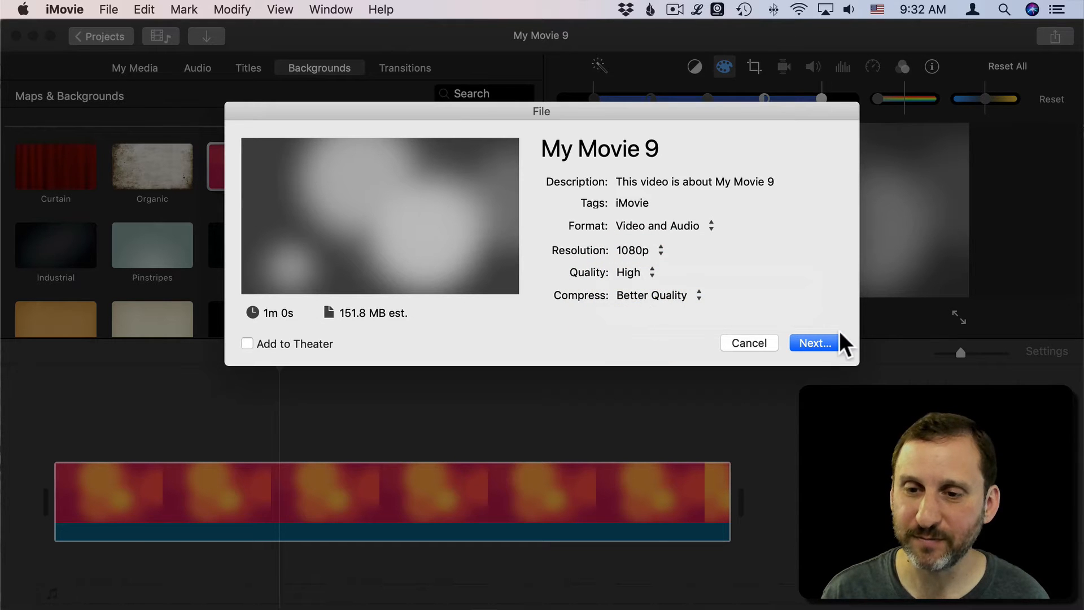
left_click(815, 343)
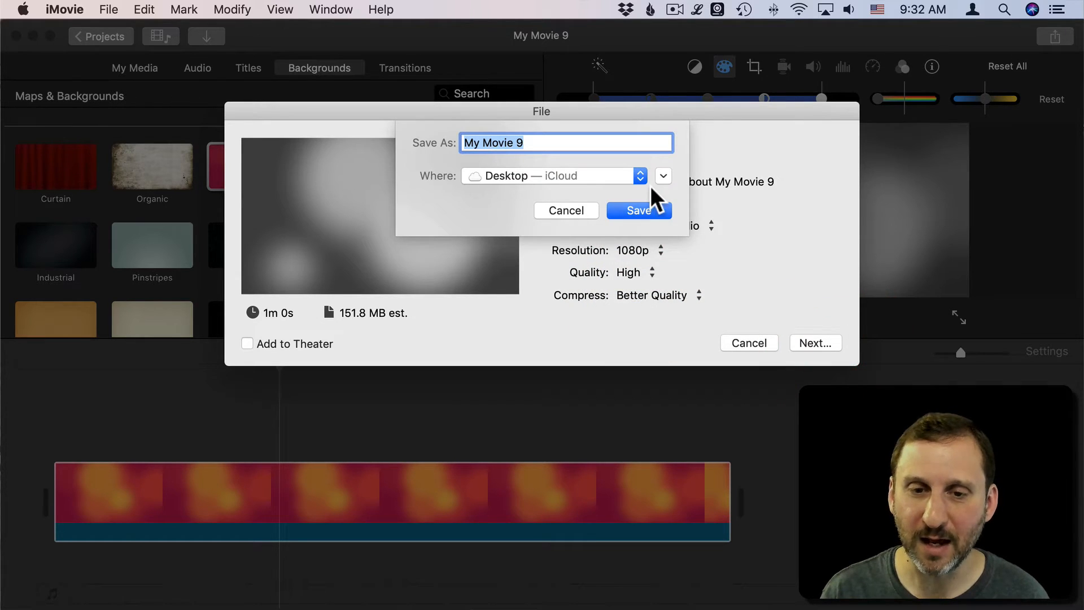
Step: Name the exported movie 'SlideBackground'
type("S")
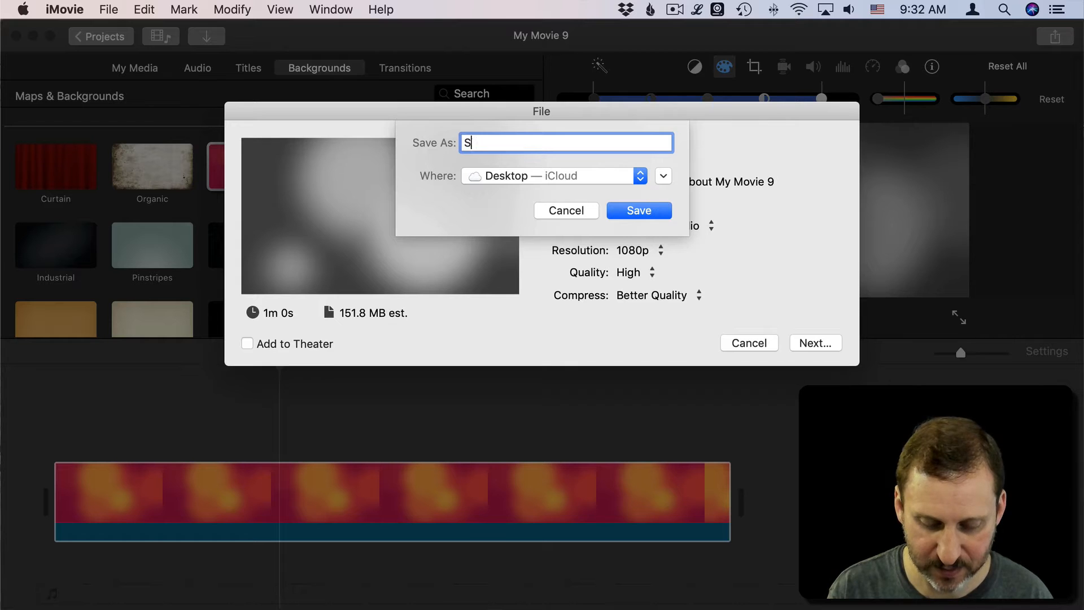
type("lideBackgrou")
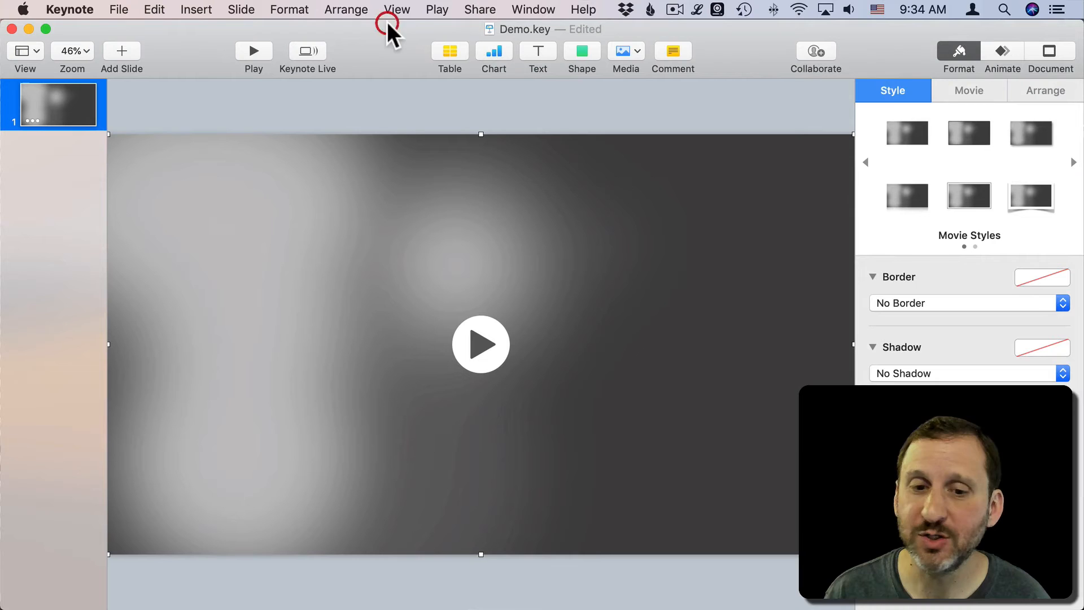
mouse_move(303, 176)
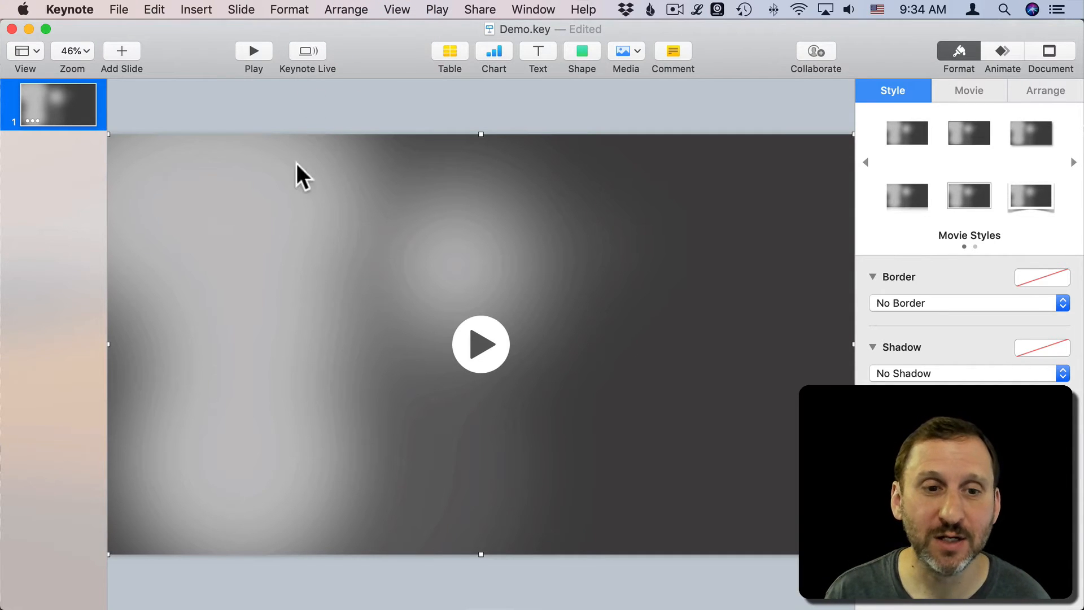
mouse_move(224, 16)
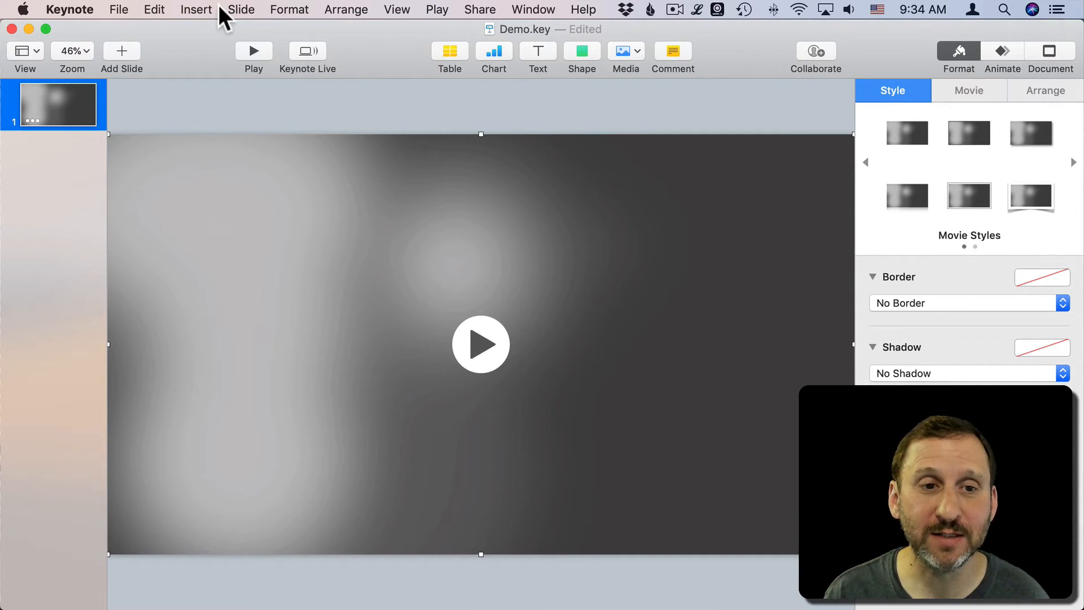
Step: Send the blob movie behind the Welcome title and subtitle with Arrange
left_click(345, 10)
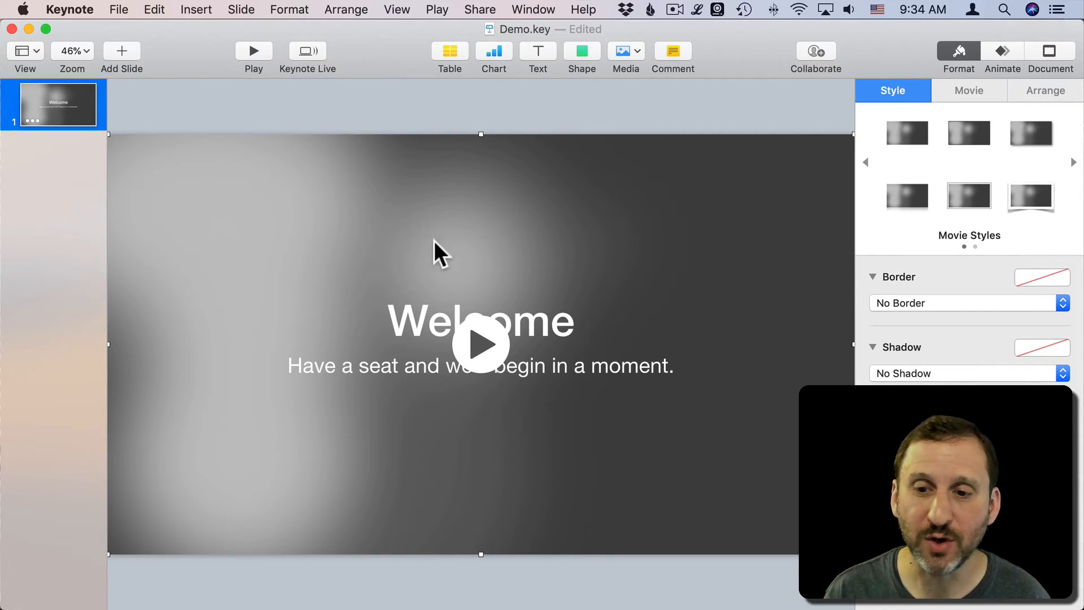
mouse_move(756, 271)
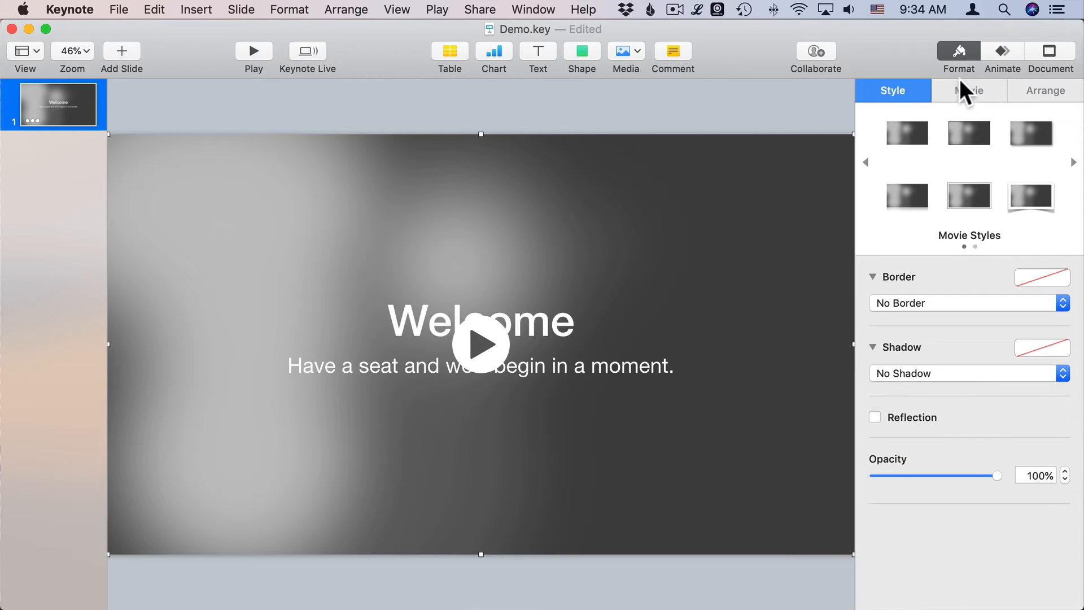
Step: Turn off Start movie on click and set Repeat to Loop Back and Forth
left_click(969, 89)
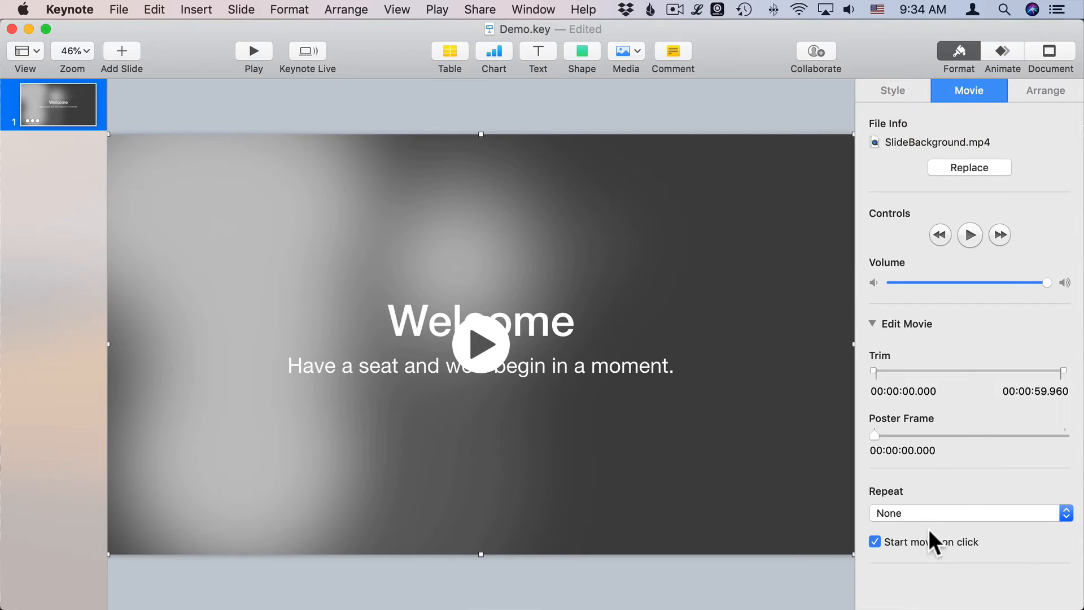
mouse_move(909, 549)
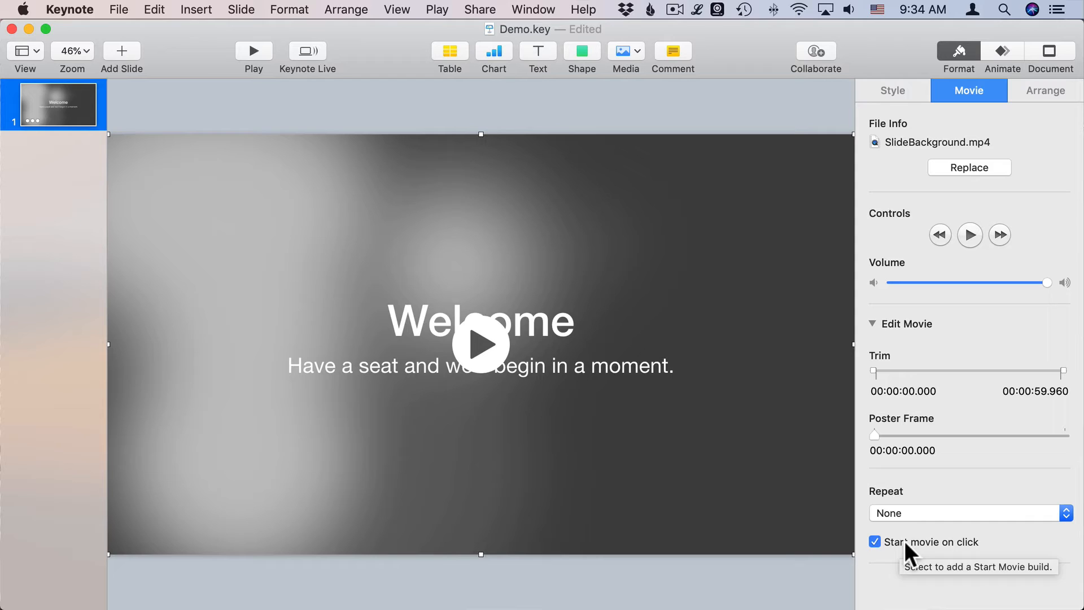
left_click(875, 541)
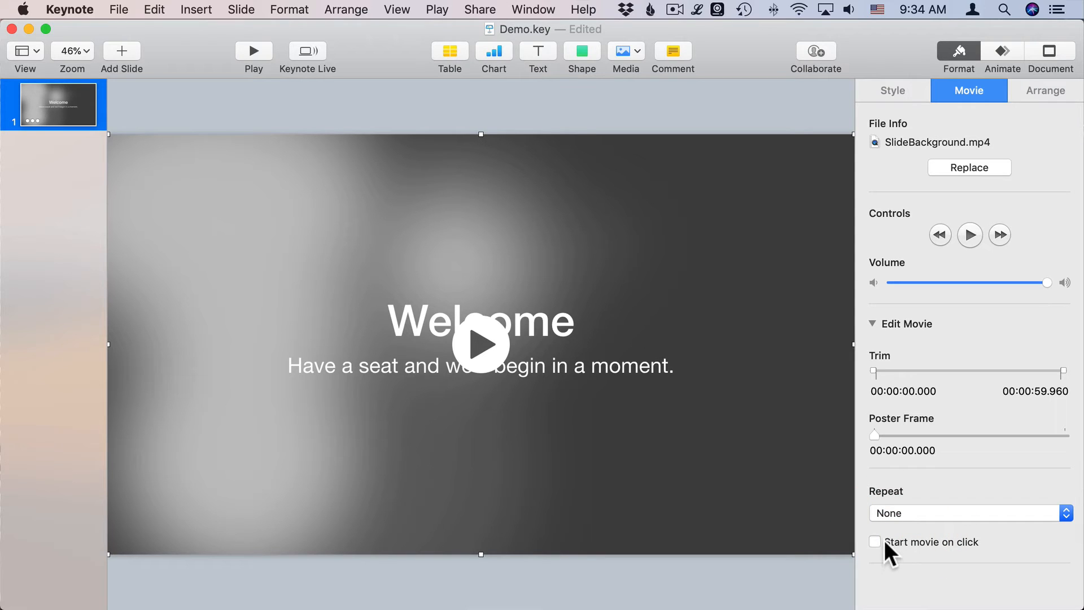
left_click(968, 512)
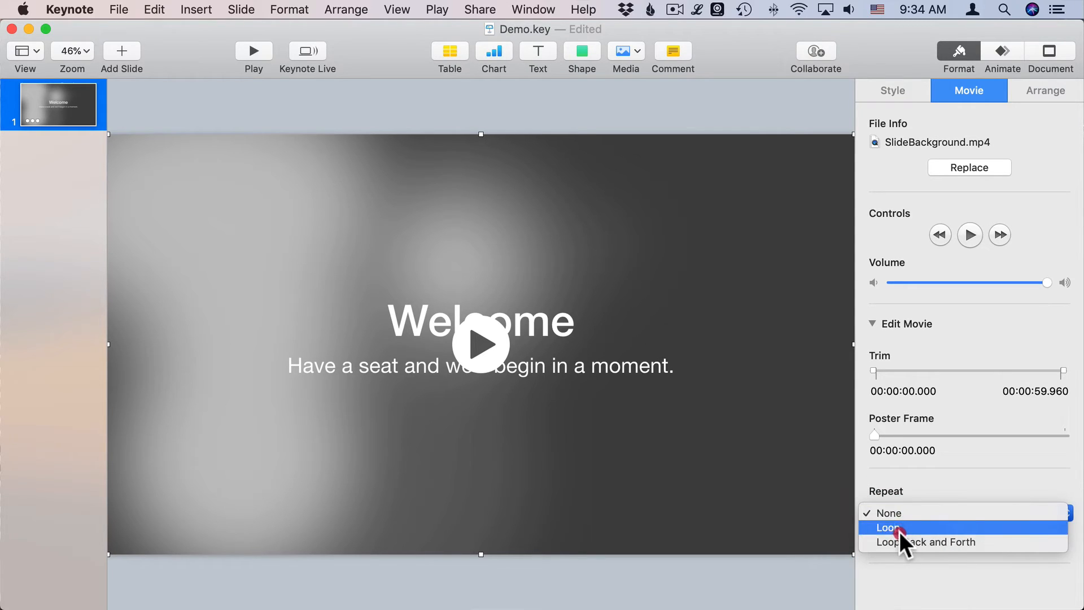
mouse_move(905, 541)
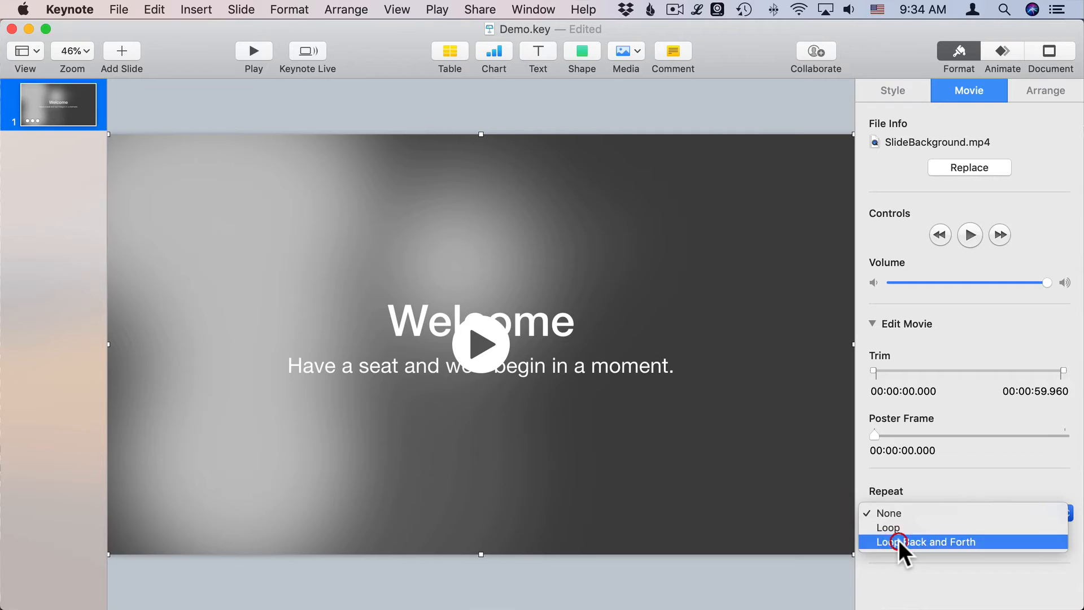
left_click(927, 542)
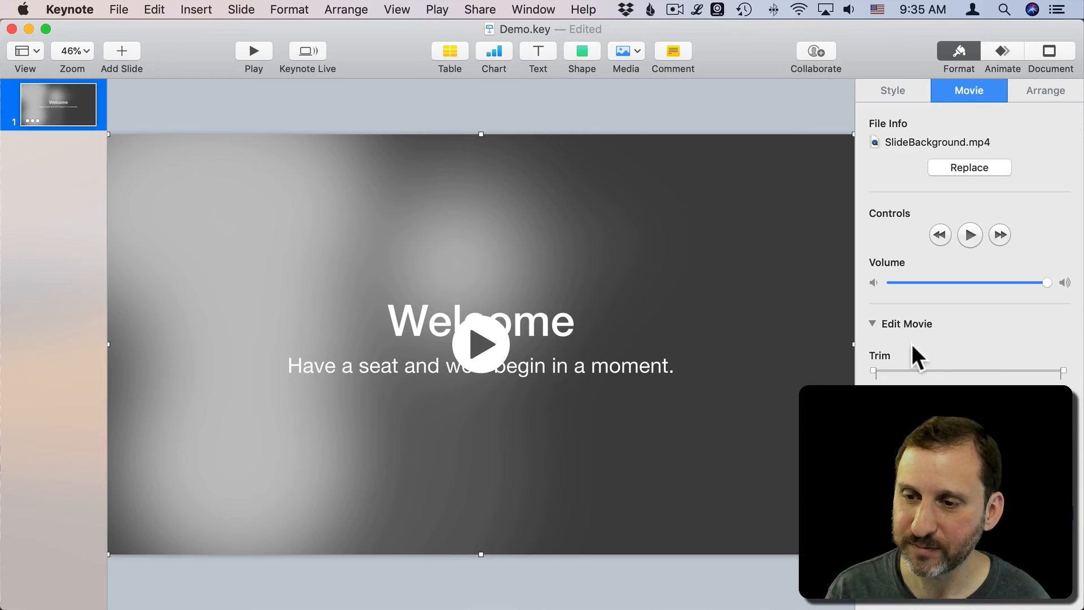
mouse_move(334, 86)
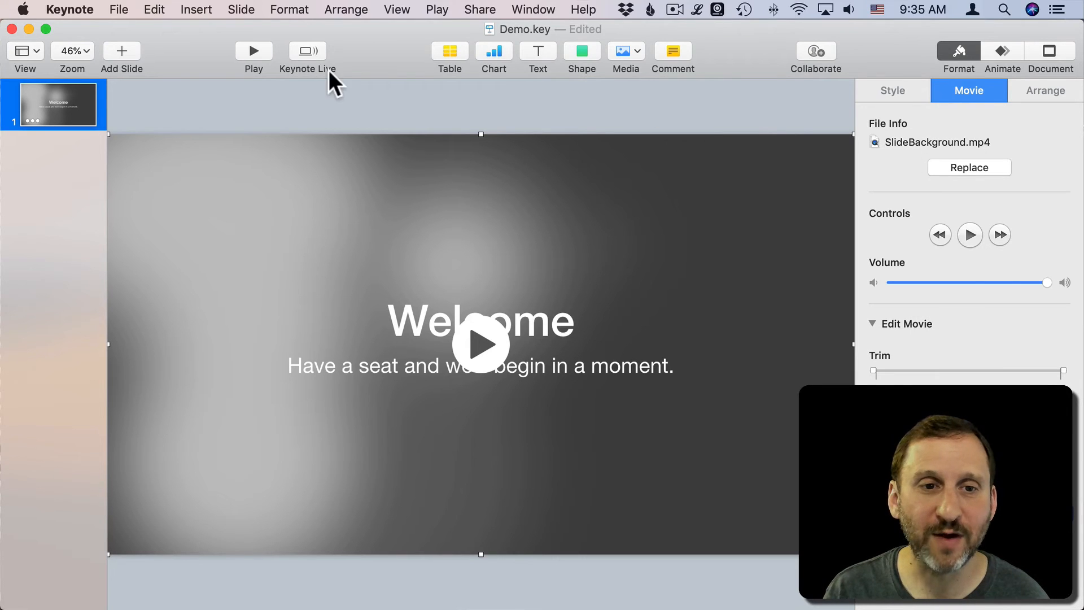
mouse_move(413, 182)
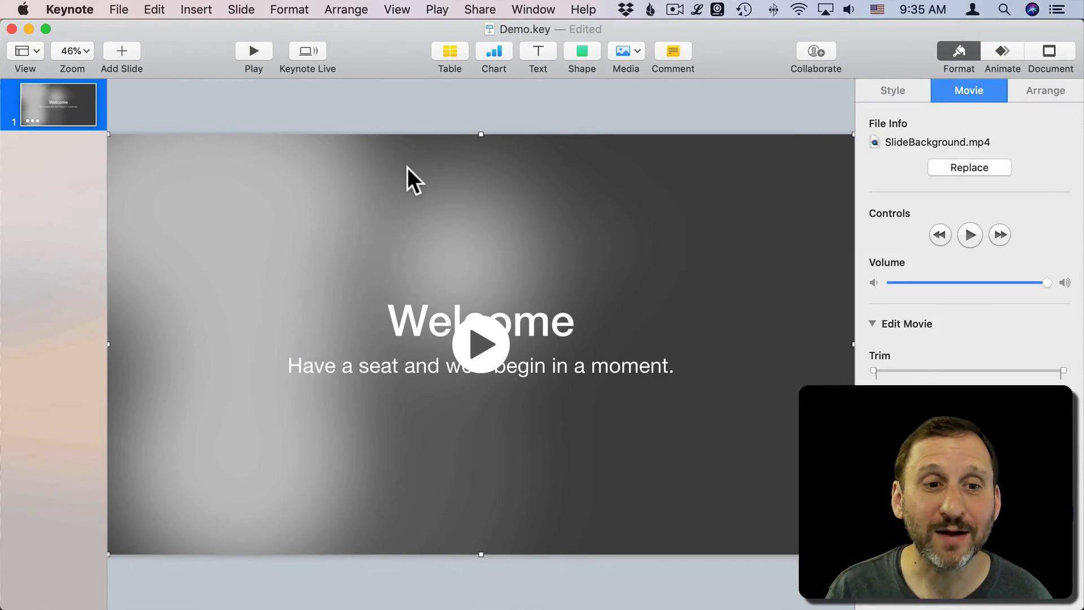
mouse_move(581, 52)
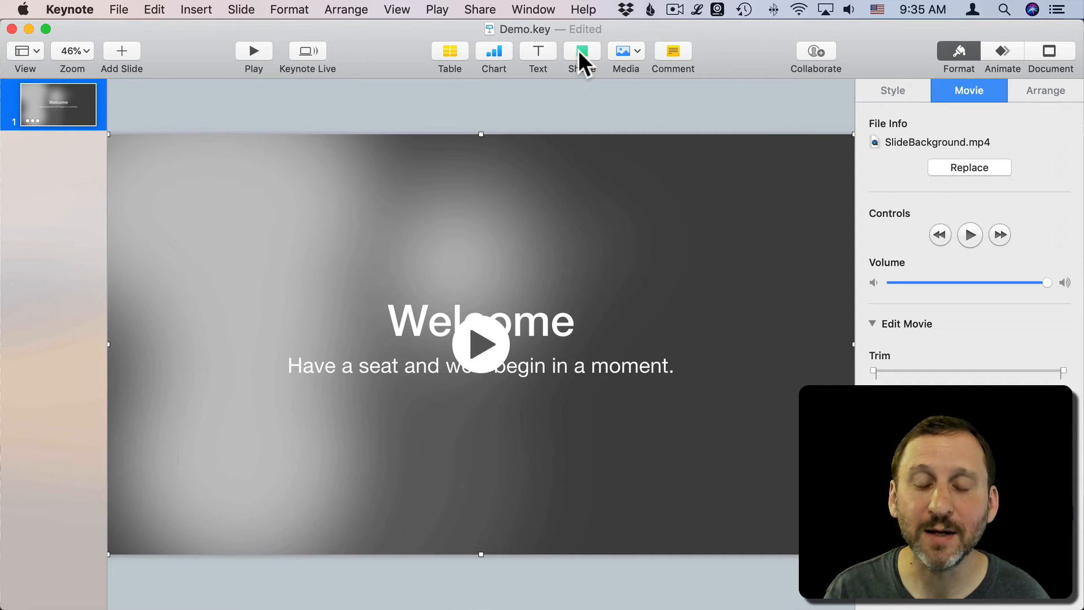
Step: Insert a slide-sized rectangle behind the text with a 35% teal fill, then preview
left_click(582, 51)
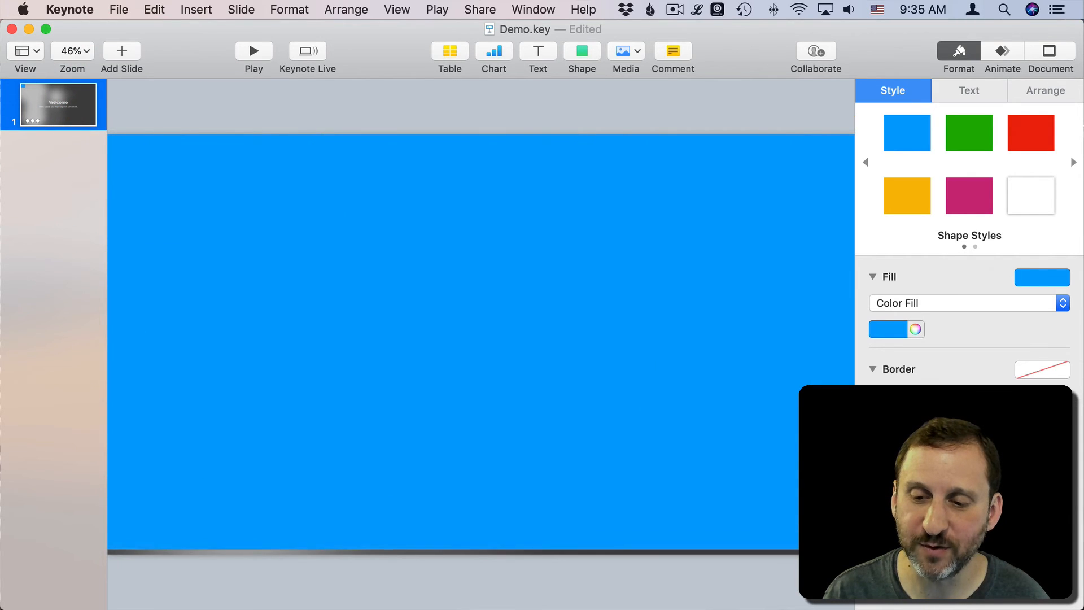
left_click(346, 9)
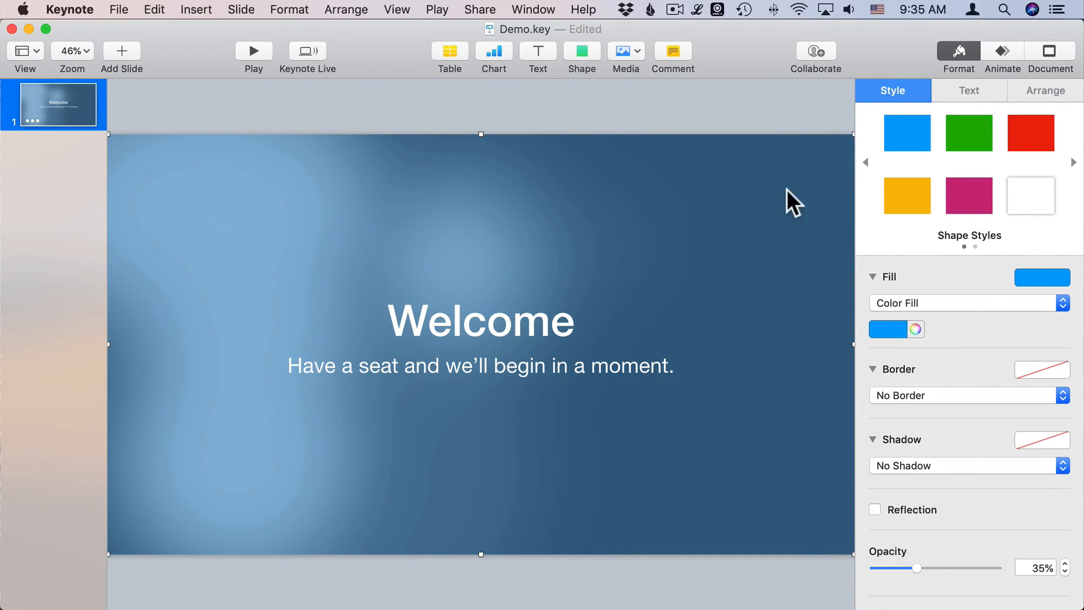
left_click(889, 328)
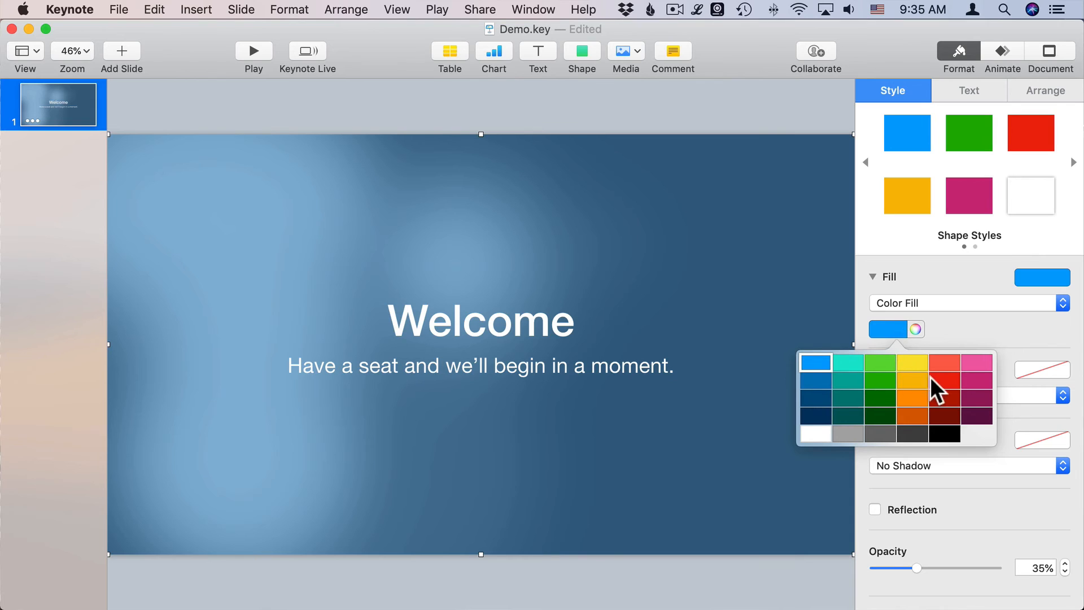
mouse_move(851, 404)
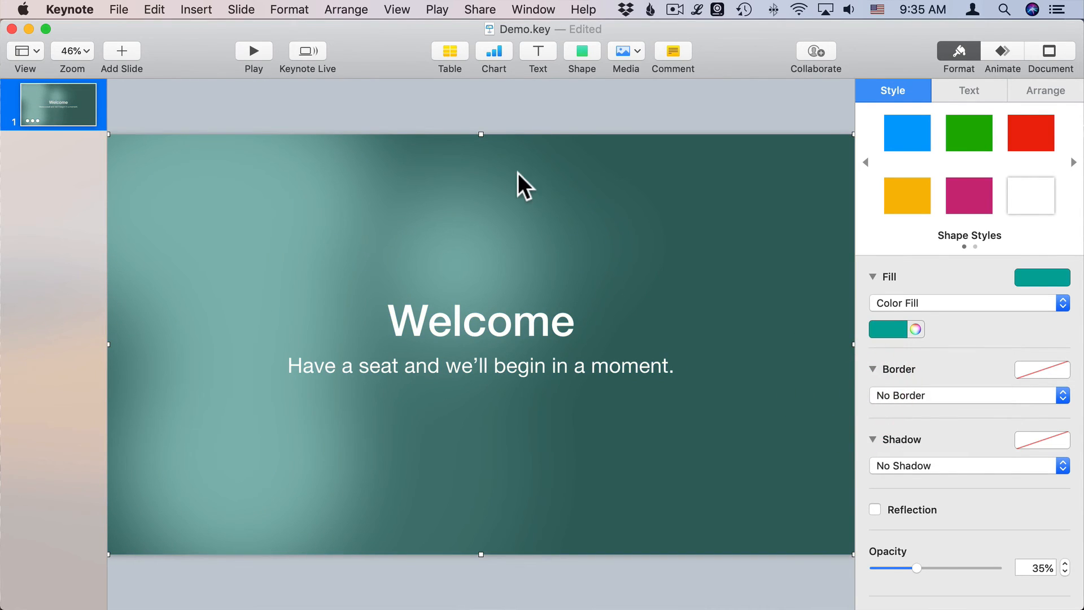
left_click(253, 50)
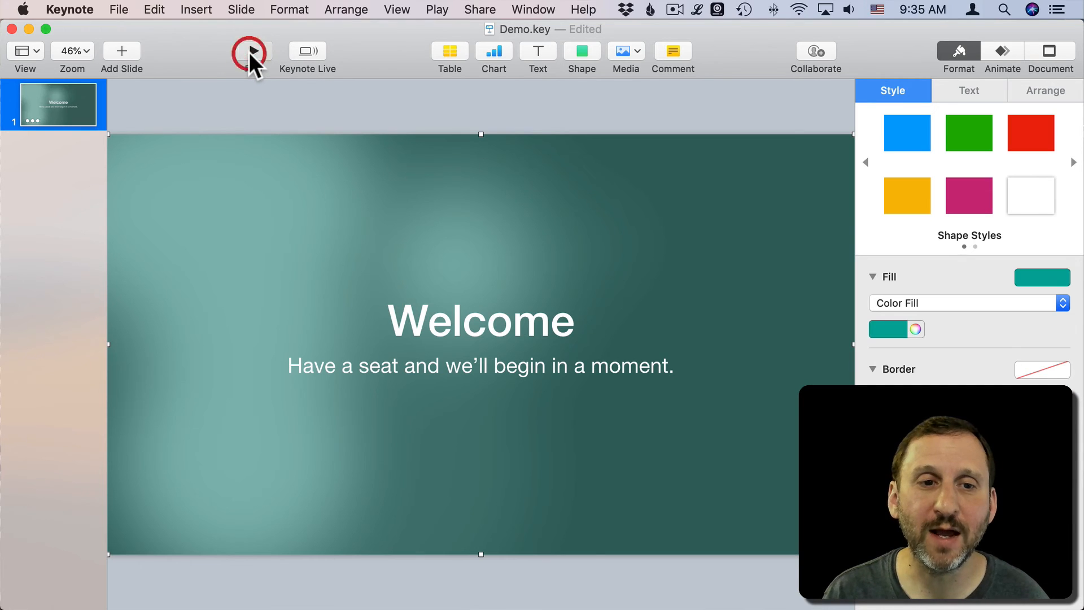
mouse_move(437, 321)
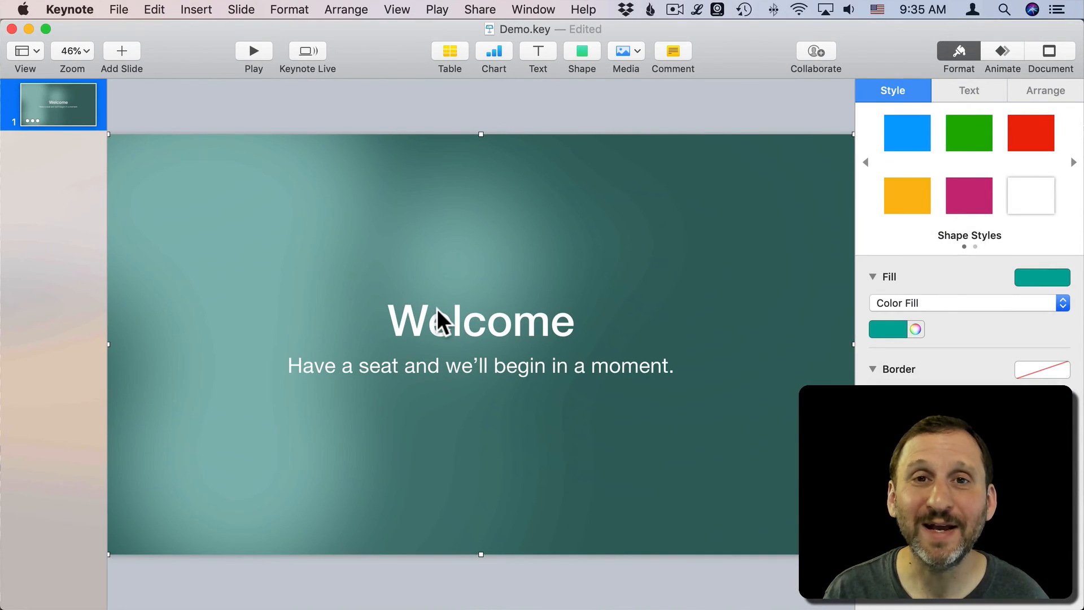